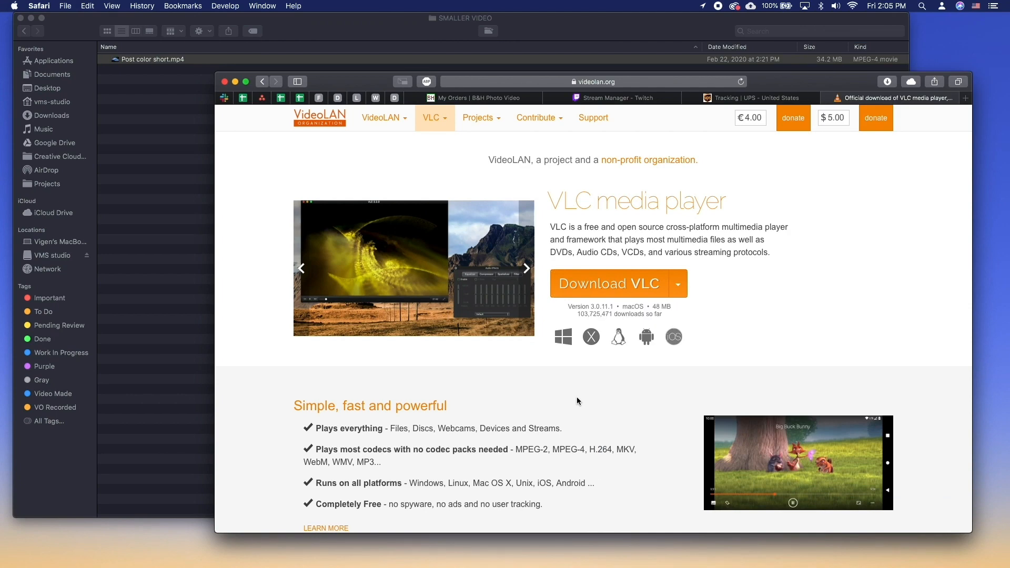
Scroll videolan.org and download VLC media player for macOS
scroll(down, 3)
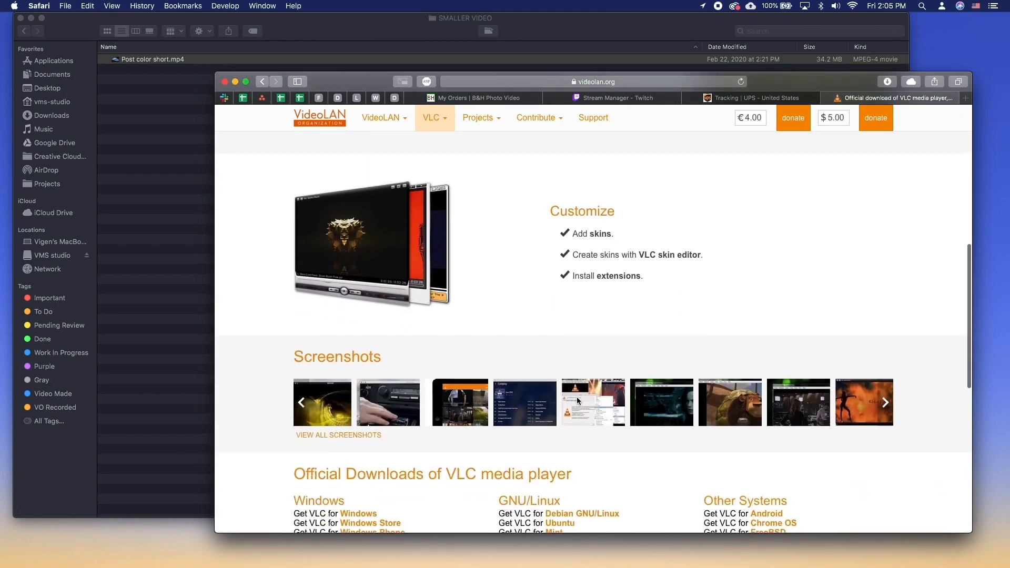
scroll(down, 3)
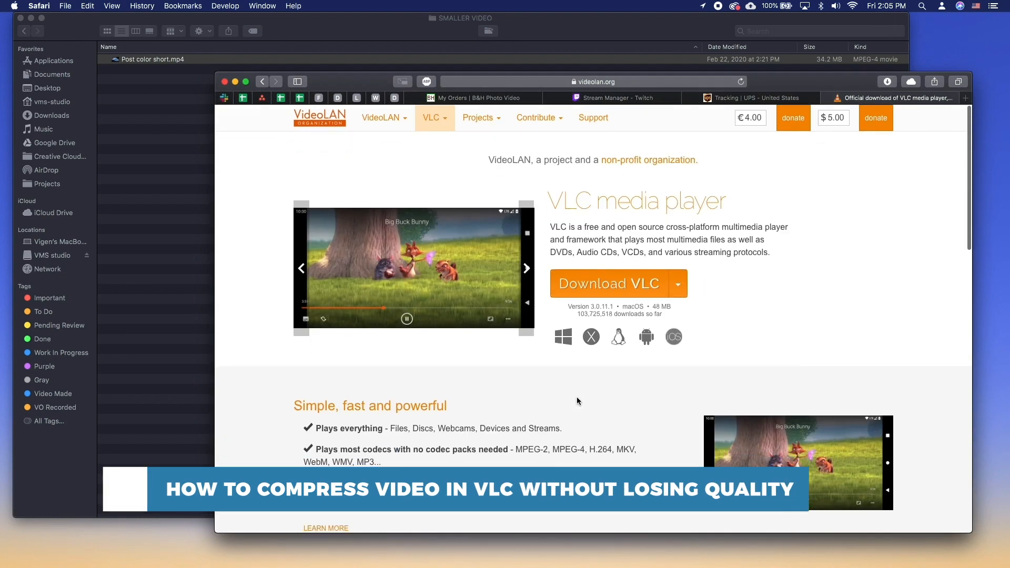
click(603, 283)
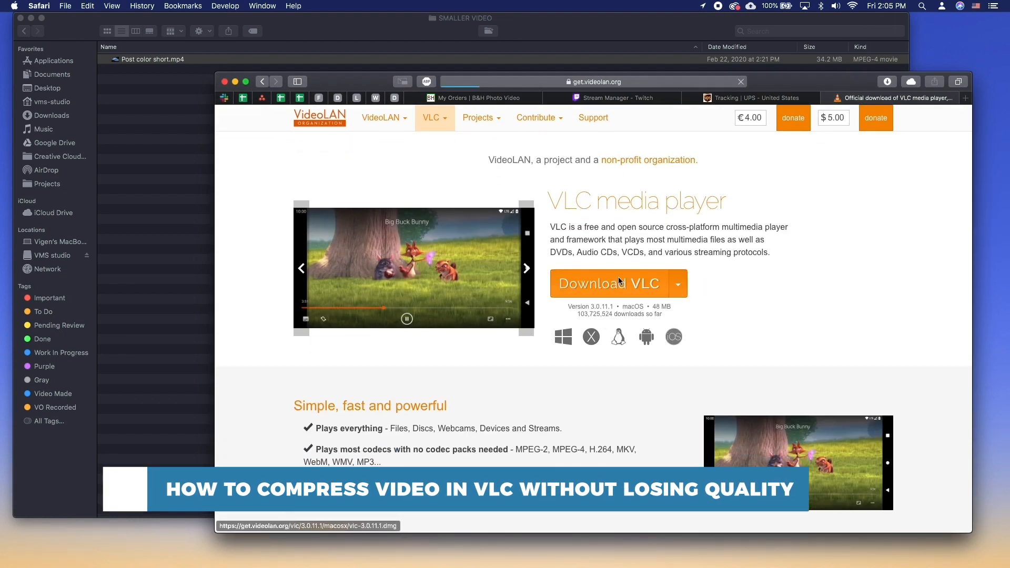
click(606, 283)
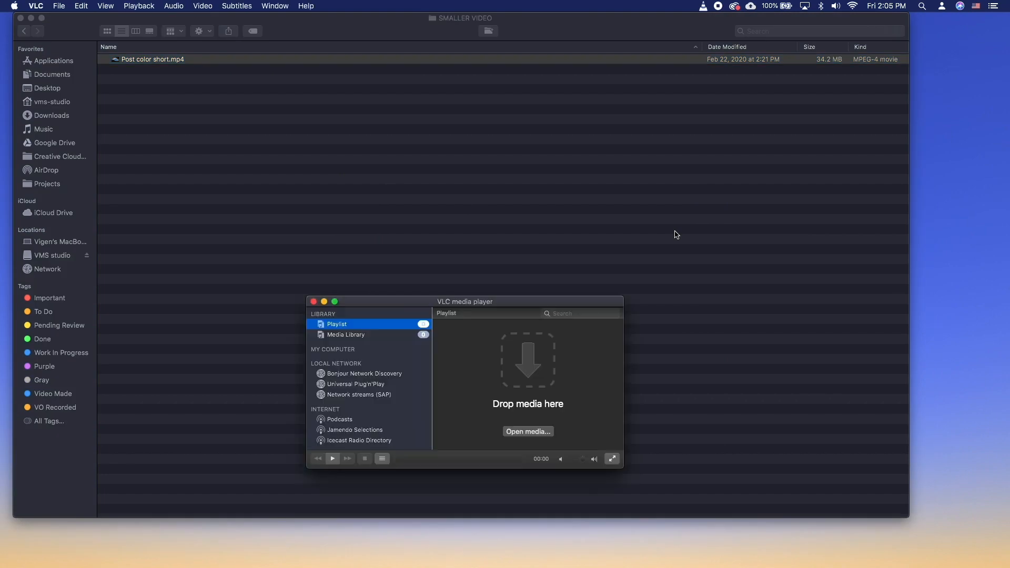
Load Post color short.mp4 as the source in Convert / Stream
click(58, 6)
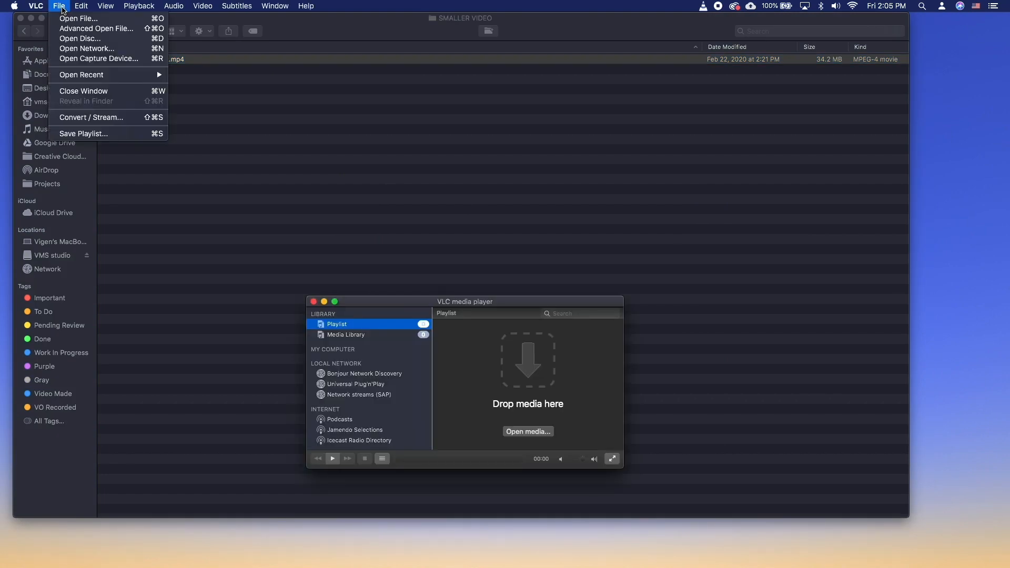
click(91, 118)
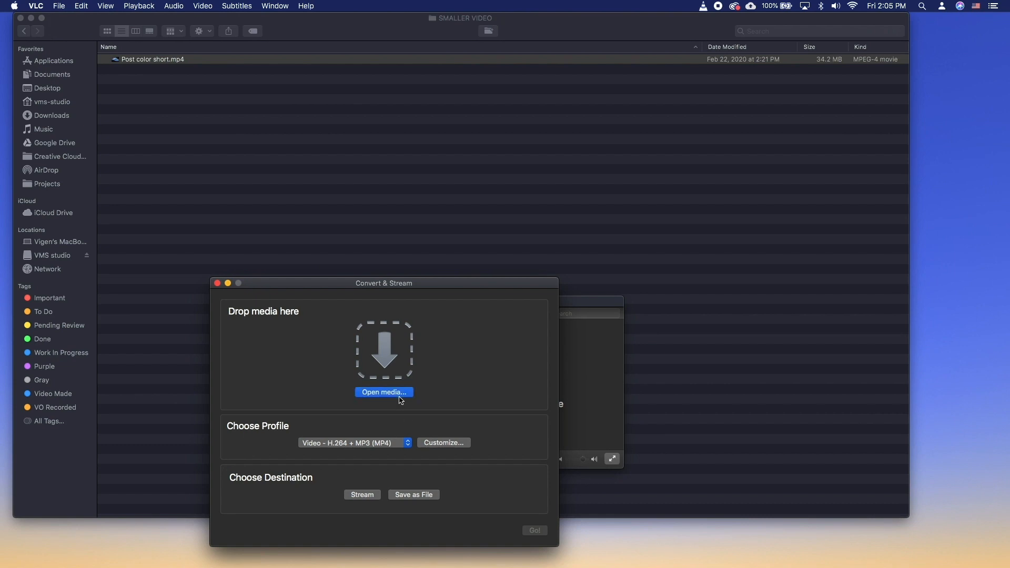
click(384, 393)
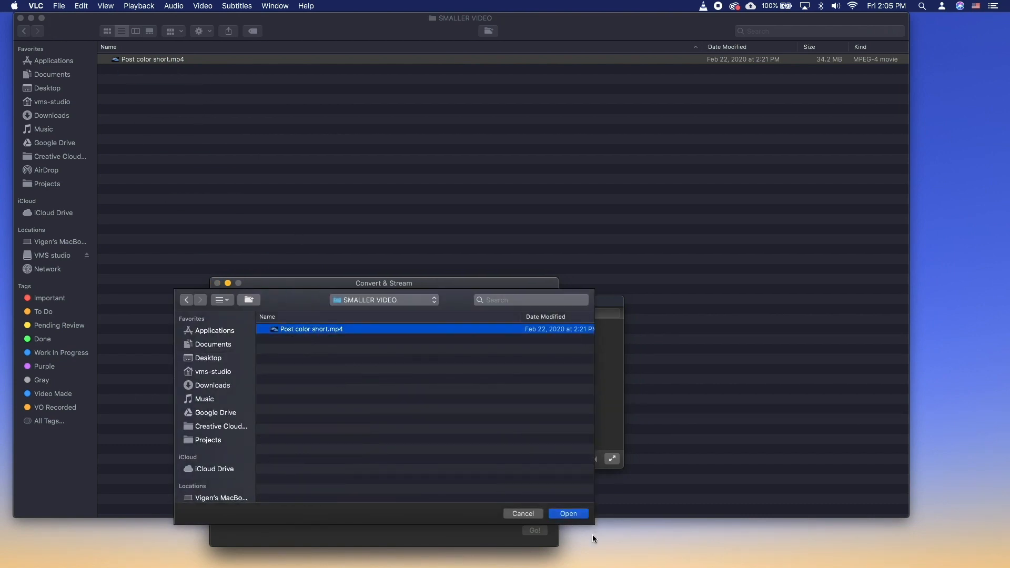
click(568, 513)
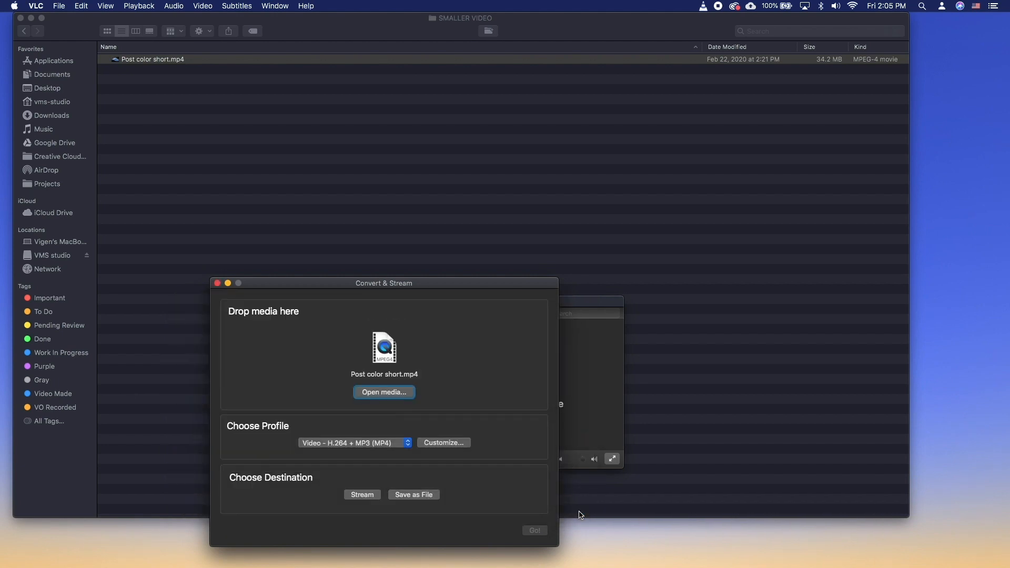
mouse_move(452, 479)
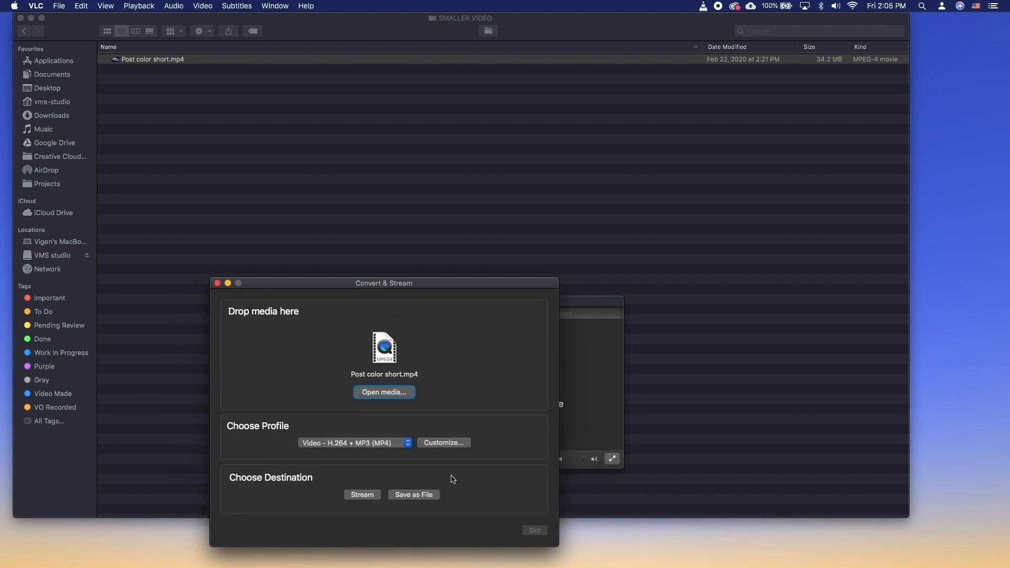
click(354, 442)
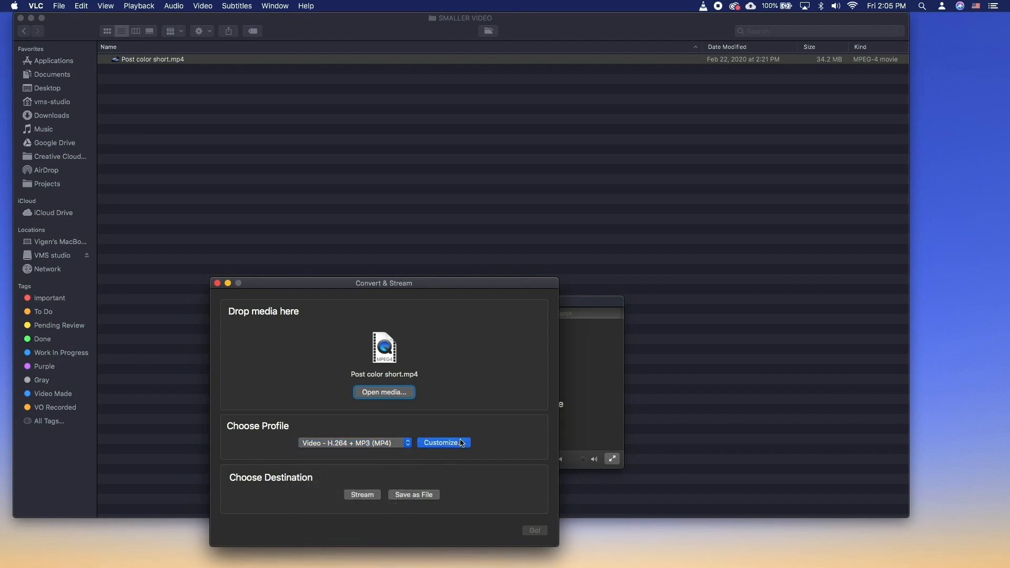
Set the H.264 profile's video codec bitrate to 1500
click(442, 442)
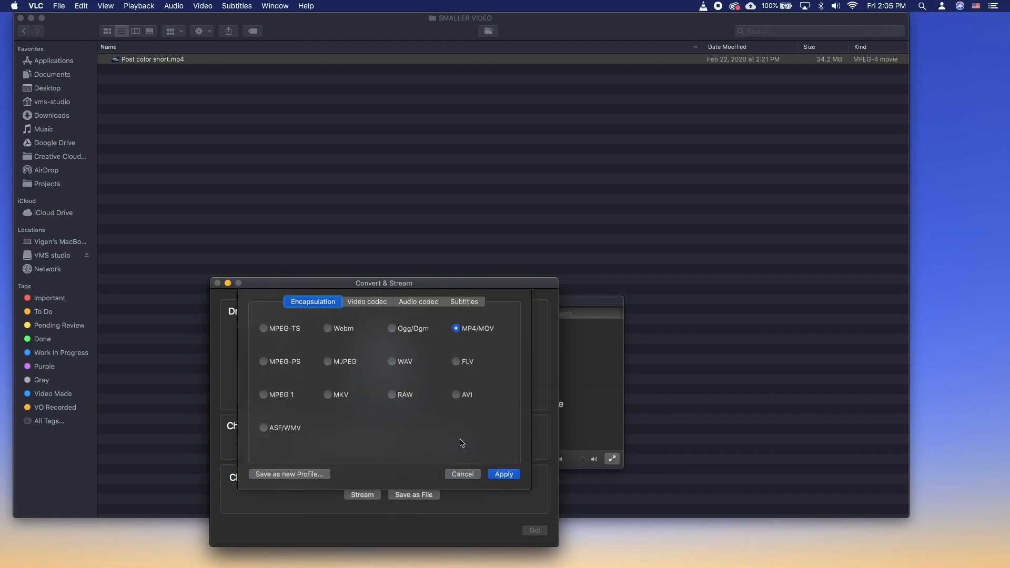
click(367, 301)
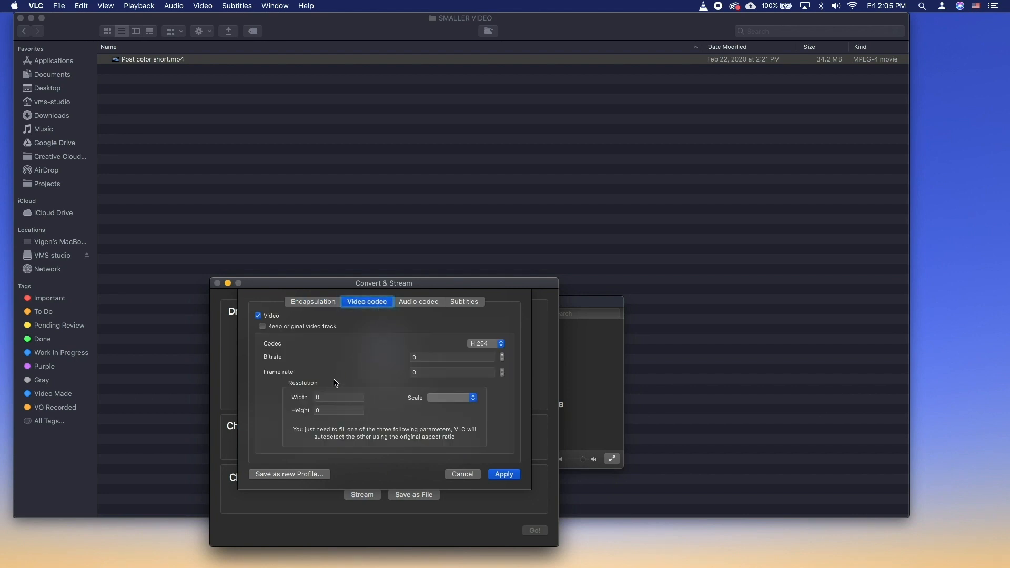
click(451, 356)
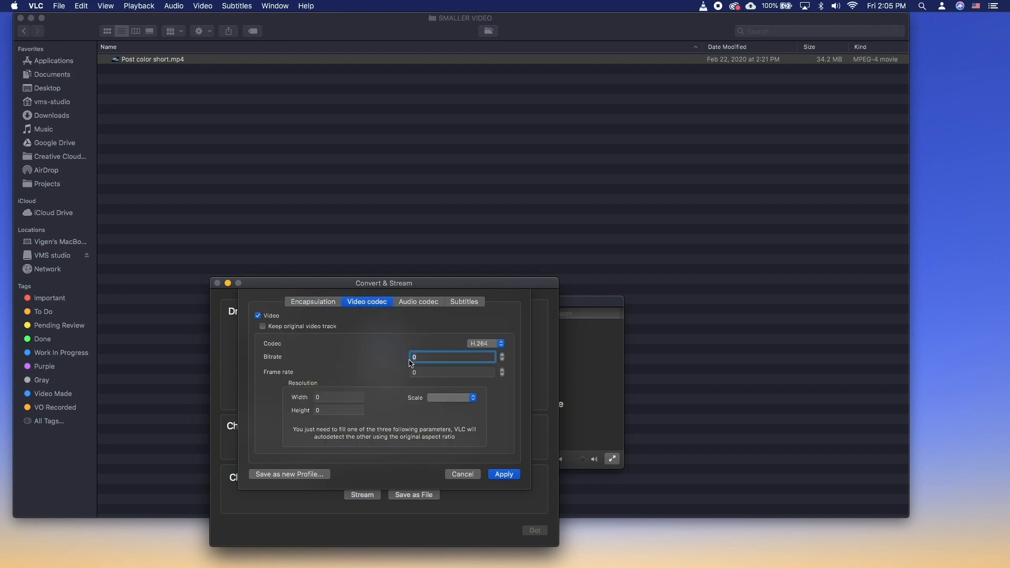
text(1)
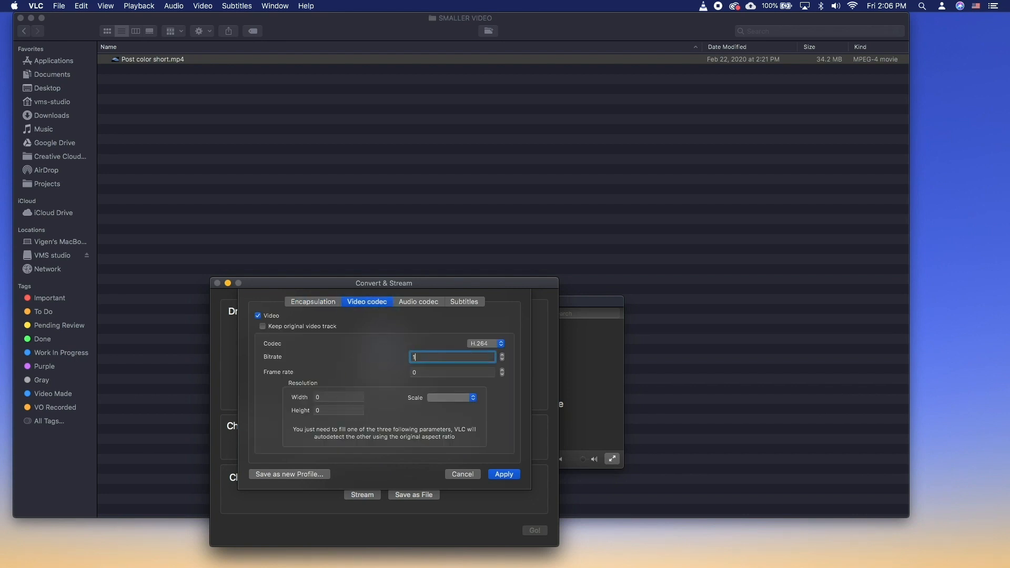
text(500)
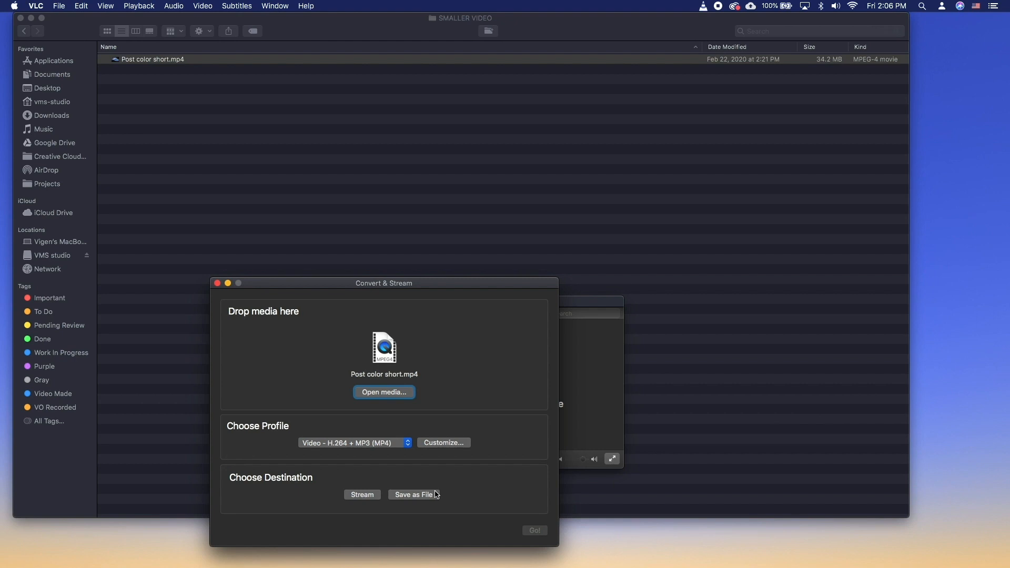
Save output as SMALLER VERSION.m4v in SMALLER VIDEO and start converting
click(412, 494)
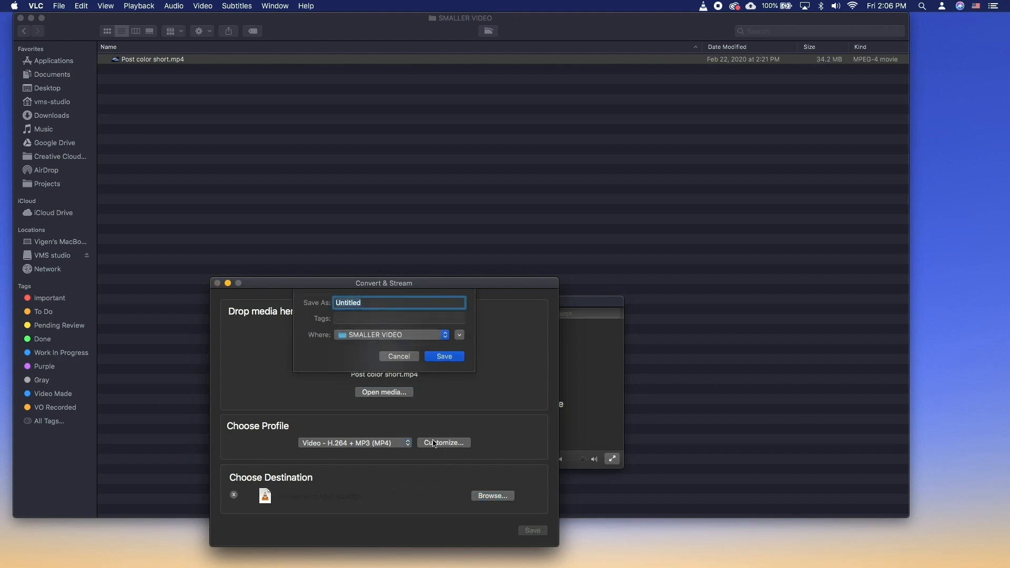
click(444, 356)
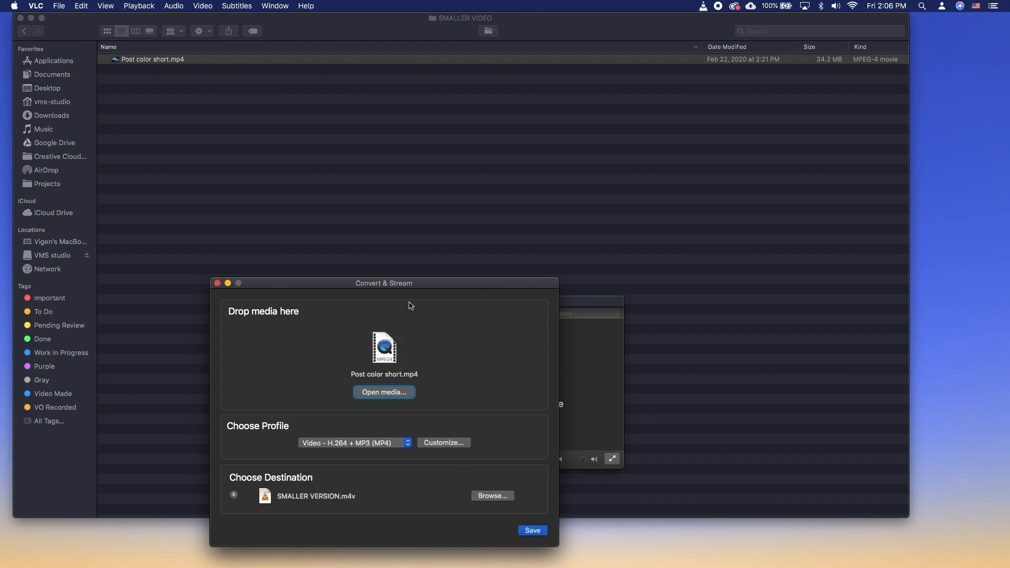
click(531, 530)
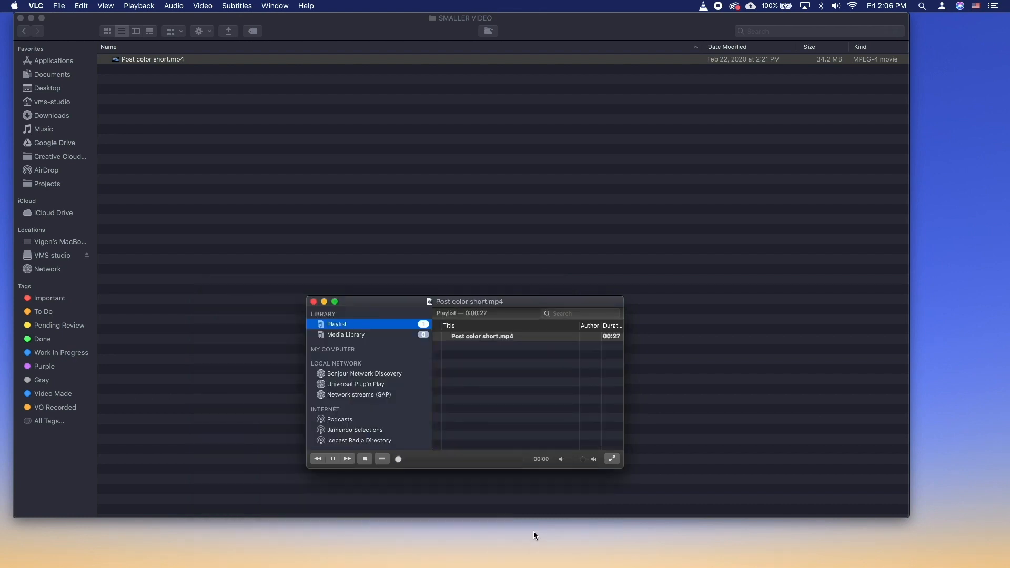